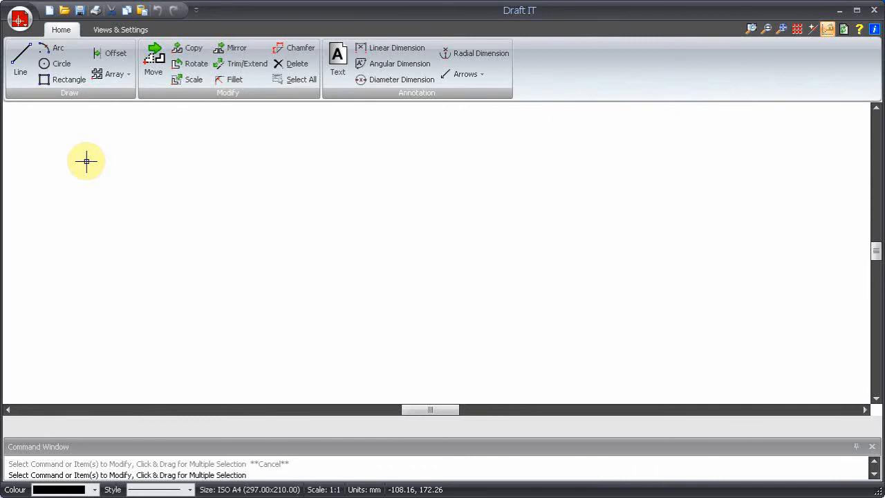
Draw a connected chain of five straight line segments forming an open zigzag outline, then end the command
click(19, 62)
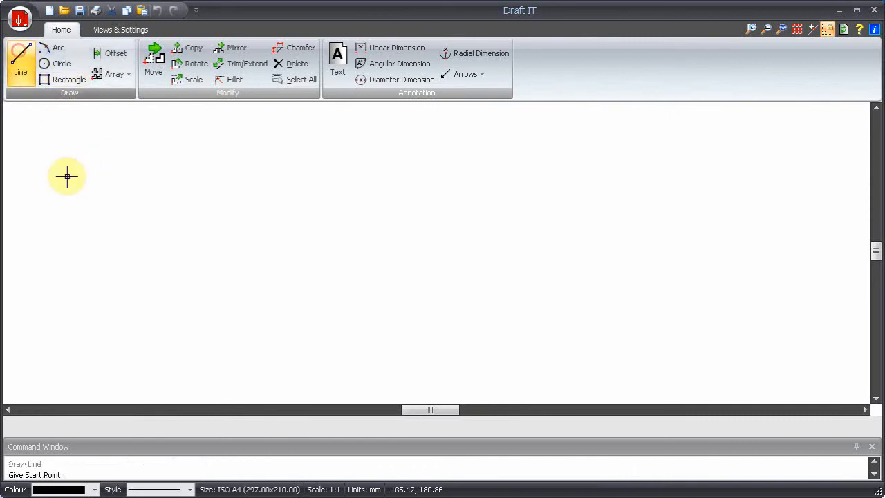
click(67, 177)
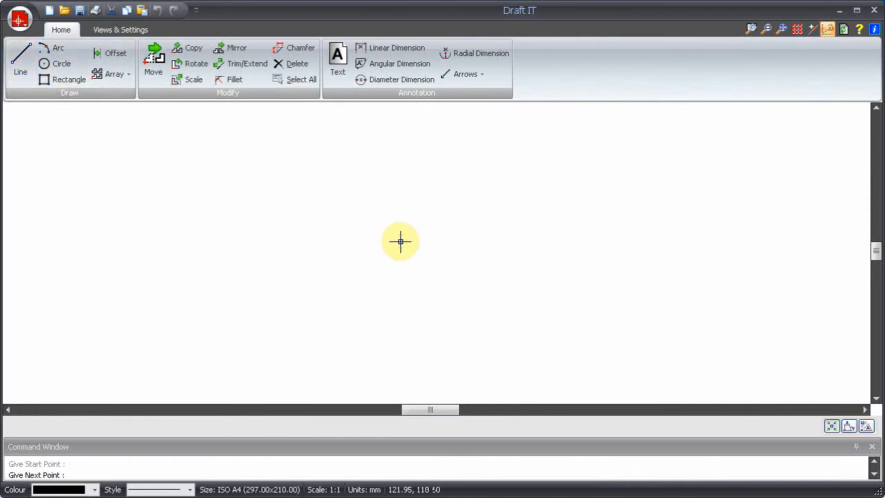
click(576, 219)
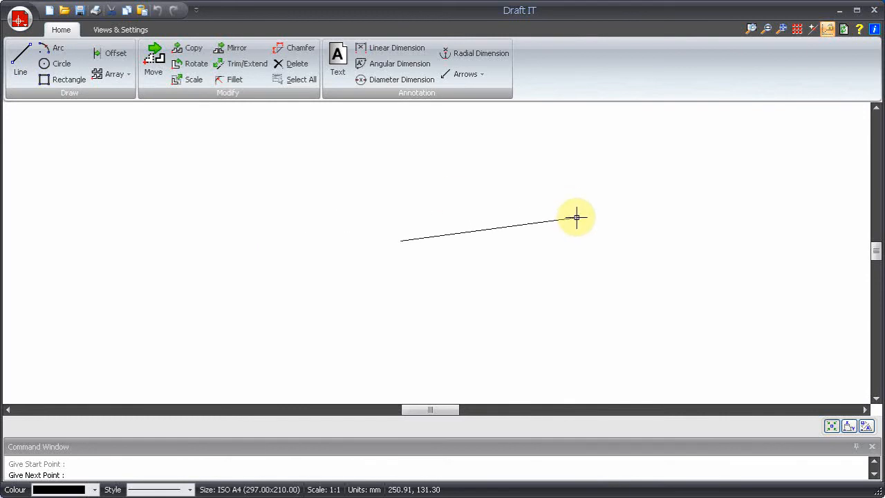
mouse_move(492, 151)
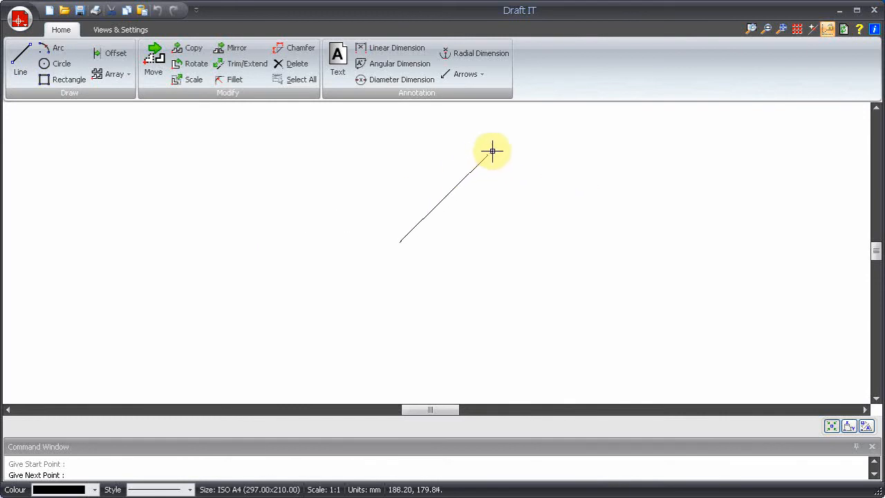
click(619, 286)
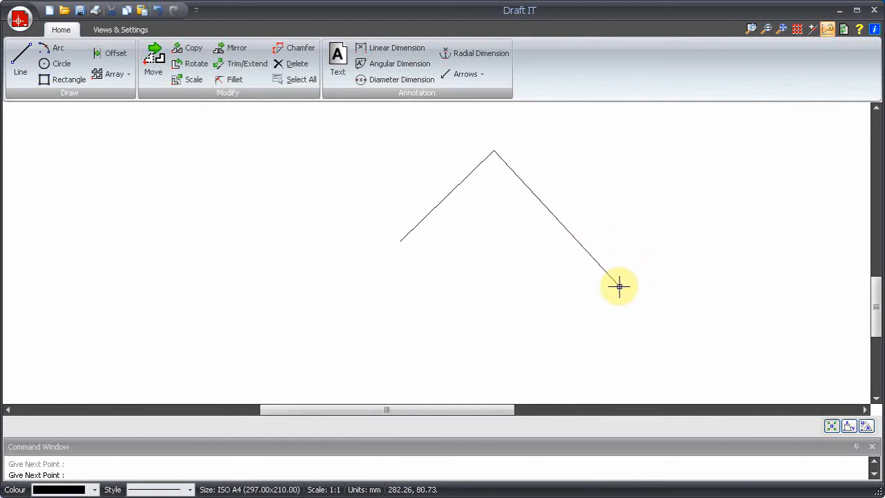
click(157, 333)
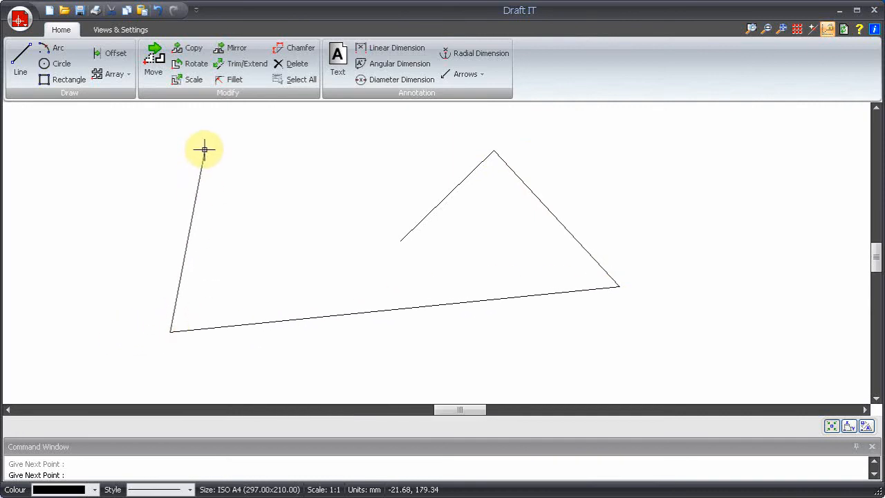
click(428, 255)
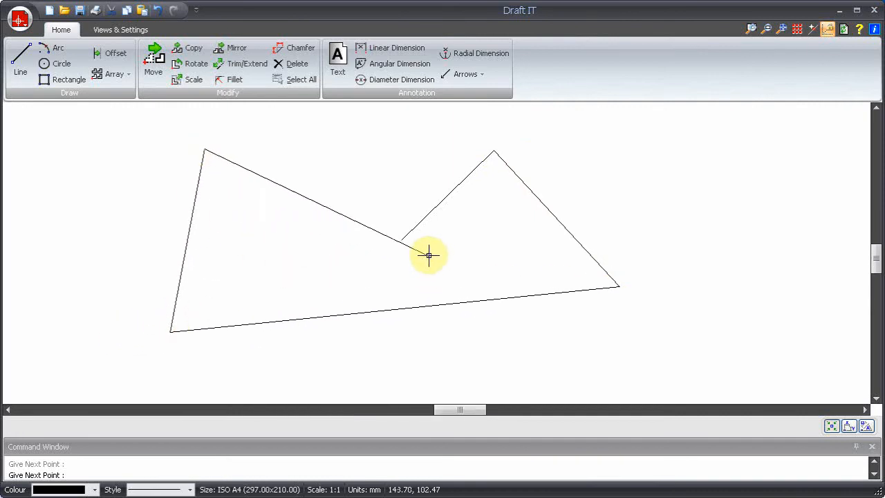
mouse_move(453, 230)
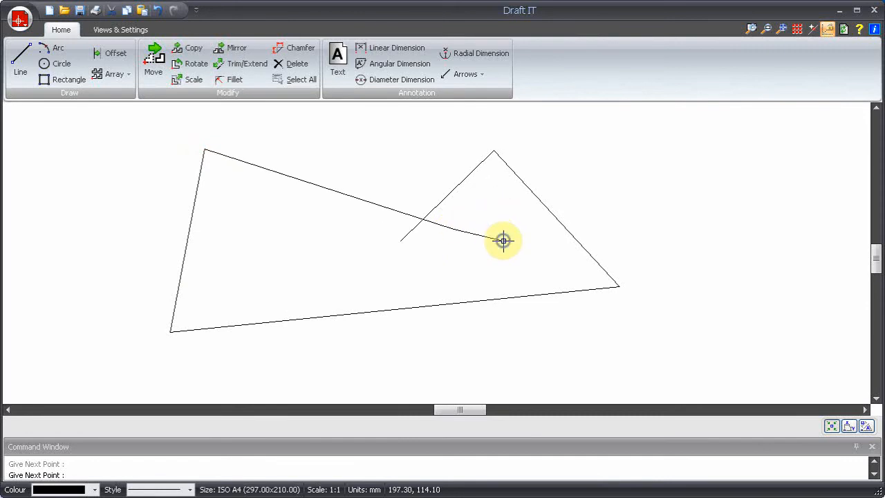
key(Escape)
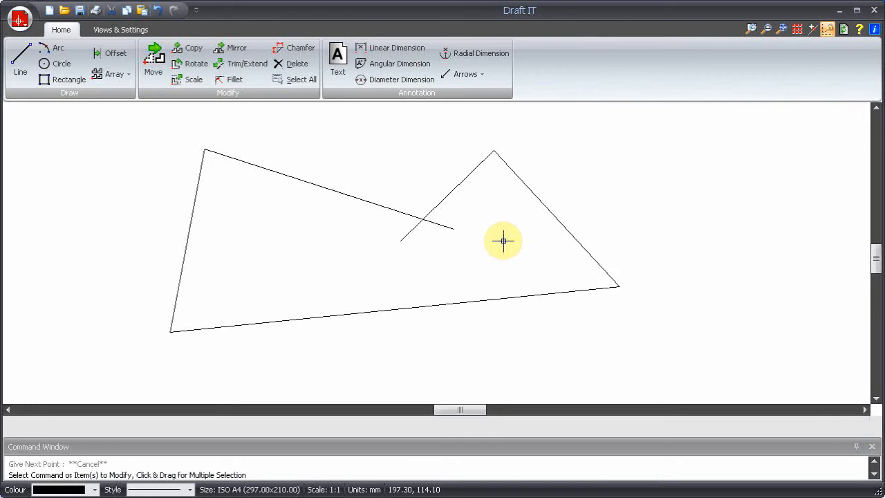
mouse_move(465, 219)
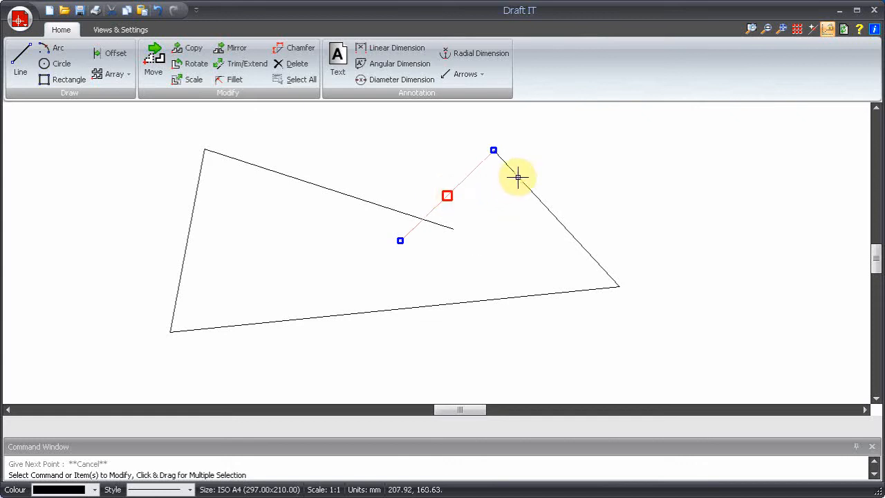
mouse_move(517, 177)
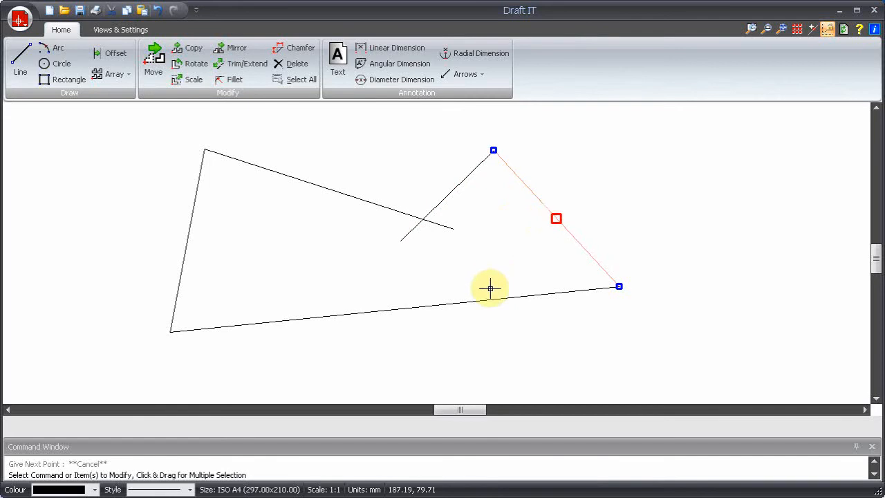
click(491, 297)
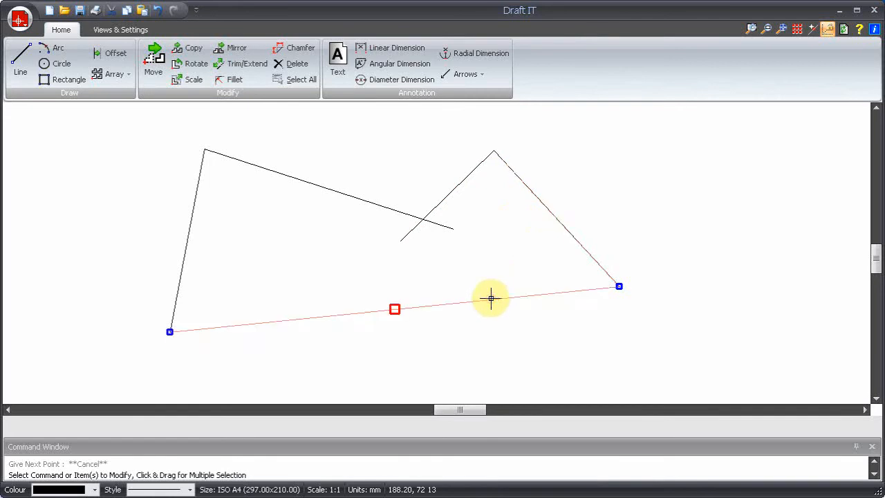
mouse_move(522, 233)
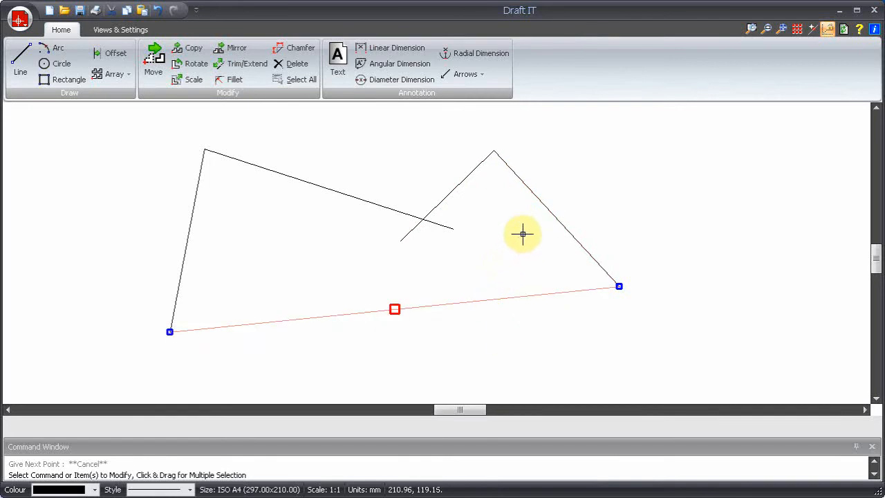
mouse_move(523, 233)
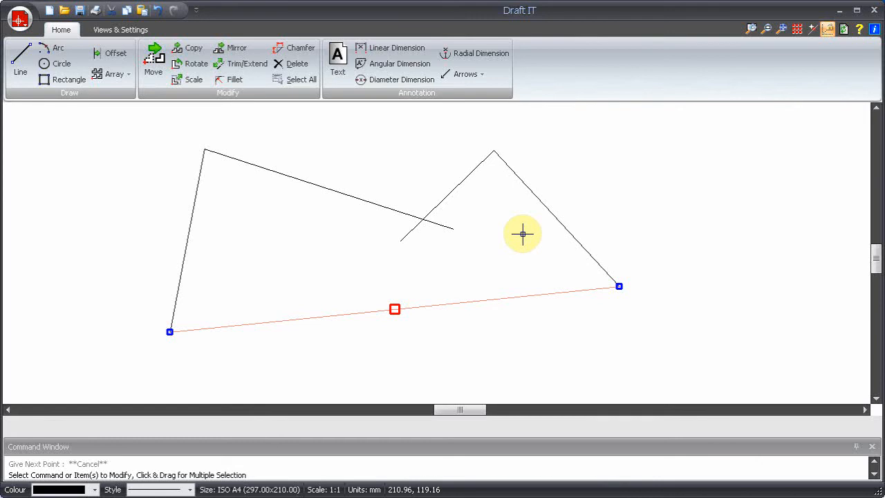
mouse_move(553, 213)
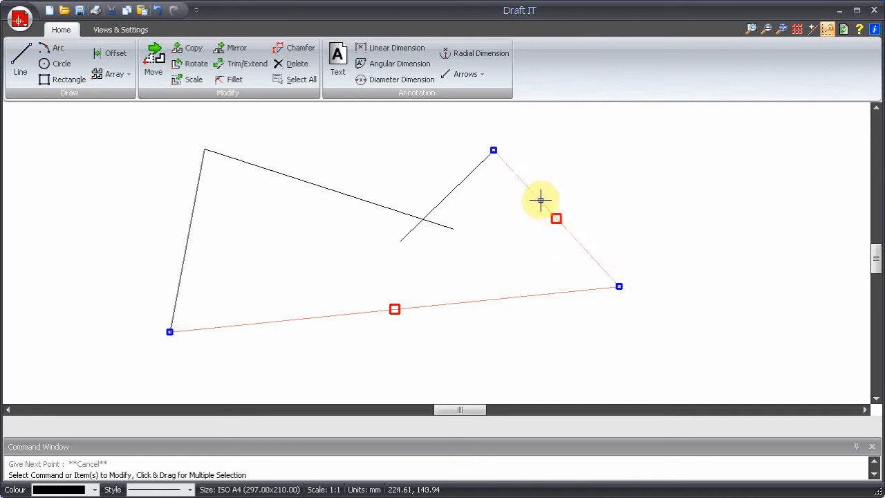
mouse_move(542, 200)
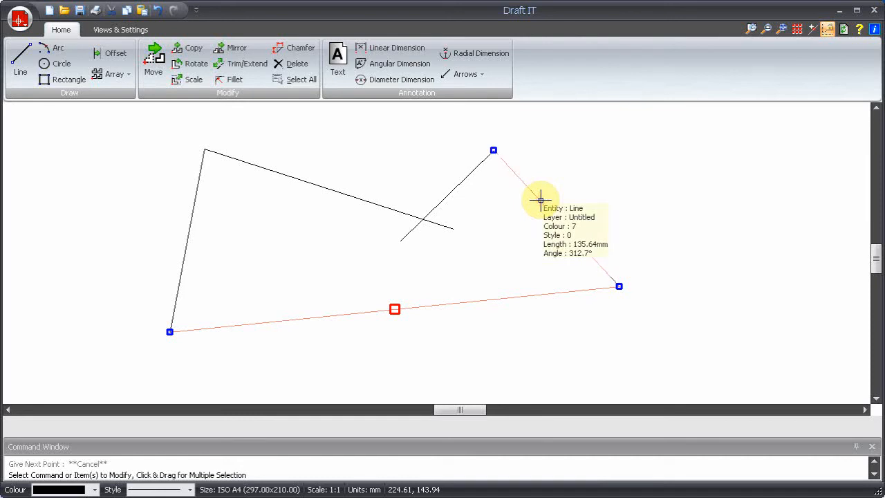
mouse_move(522, 183)
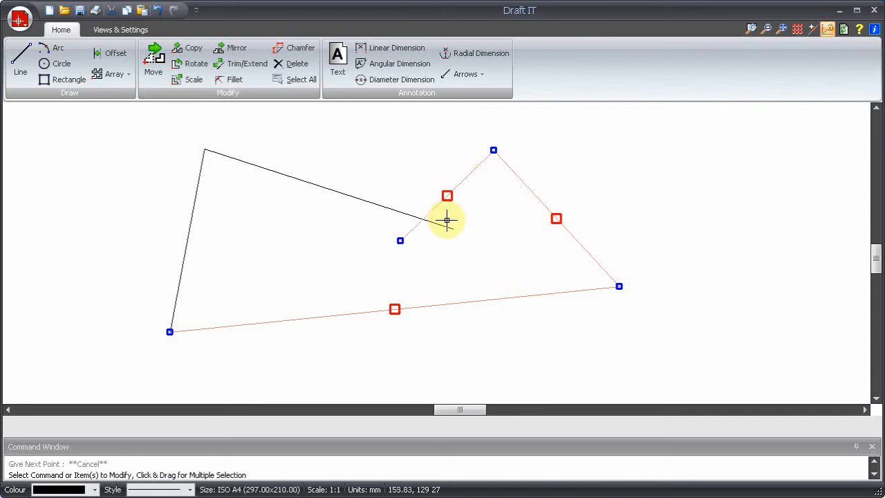
mouse_move(442, 225)
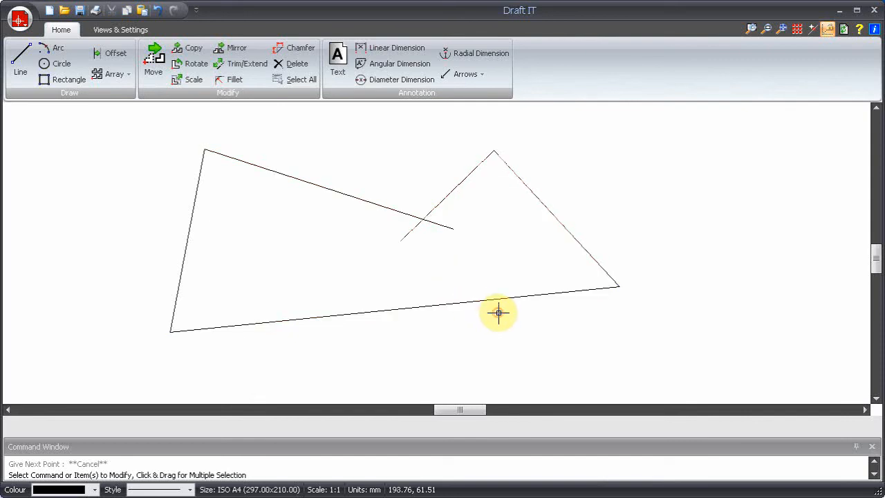
mouse_move(367, 345)
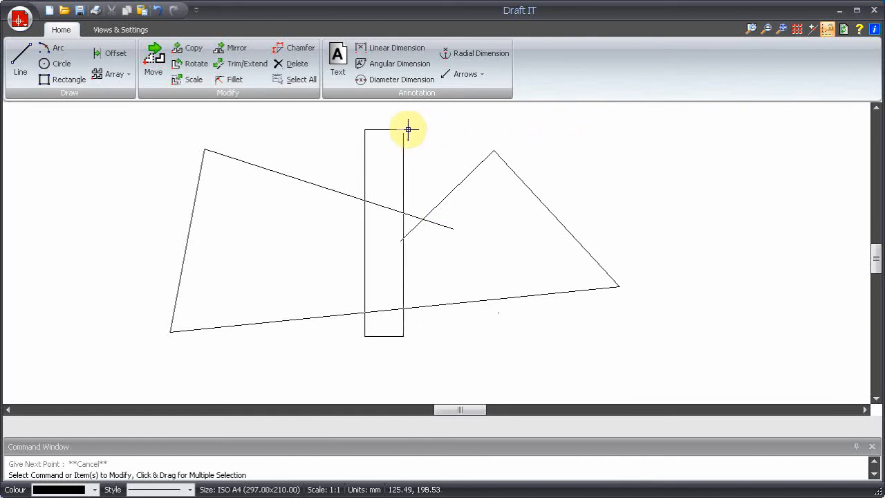
drag(408, 129, 83, 132)
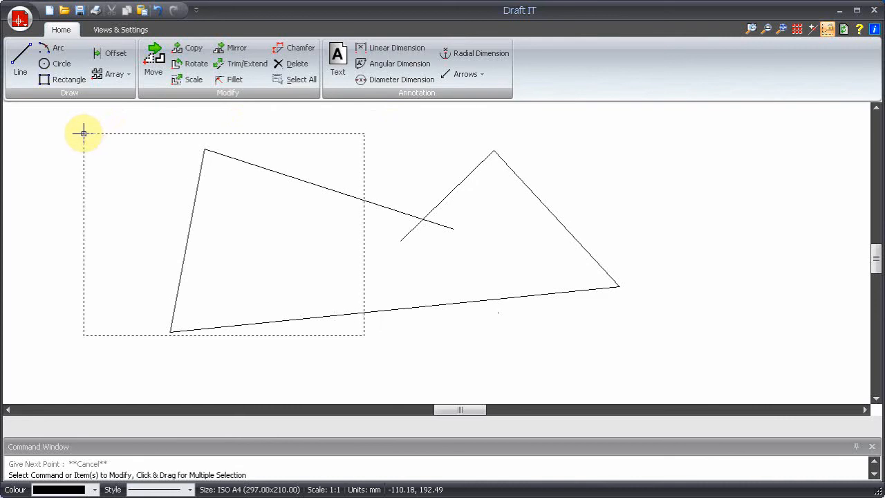
drag(83, 133, 643, 140)
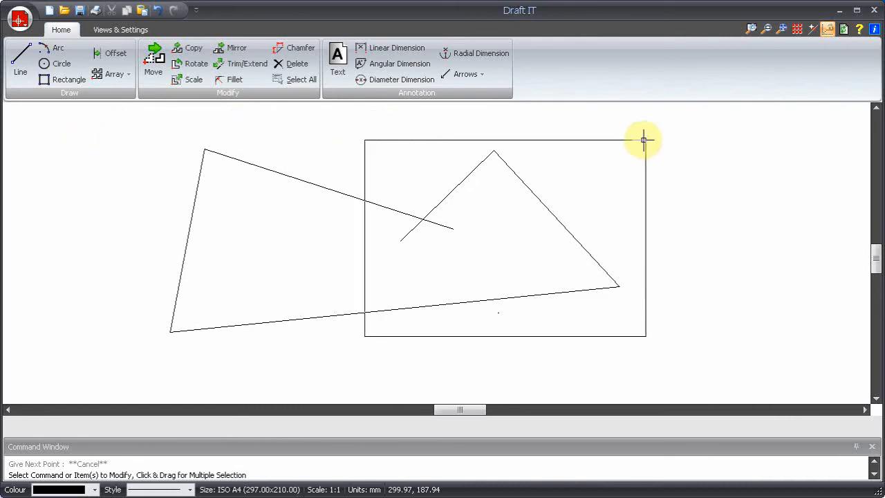
mouse_move(654, 137)
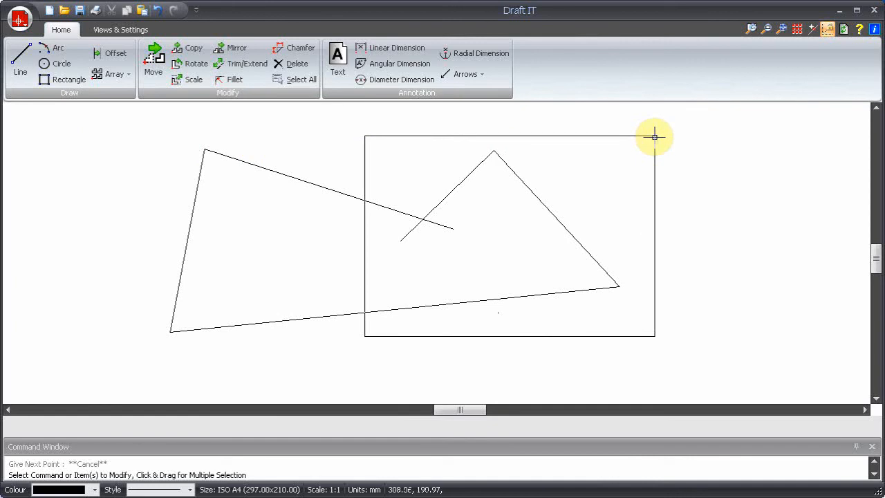
mouse_move(658, 135)
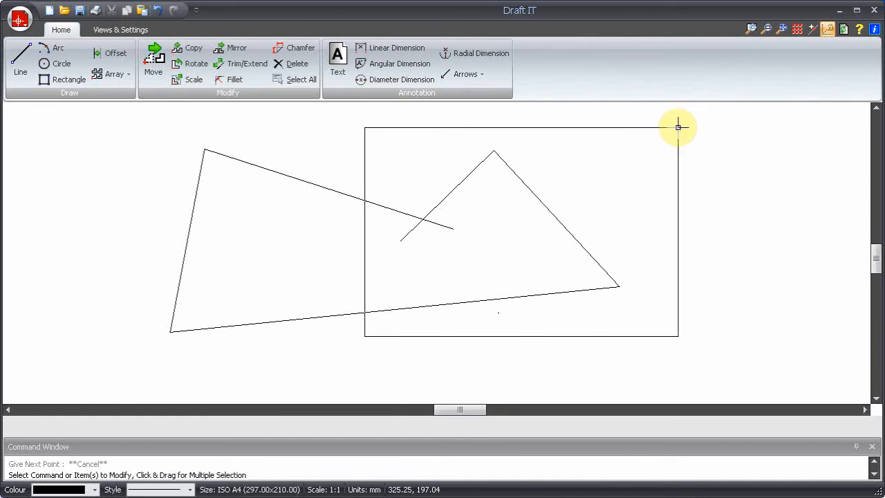
mouse_move(648, 127)
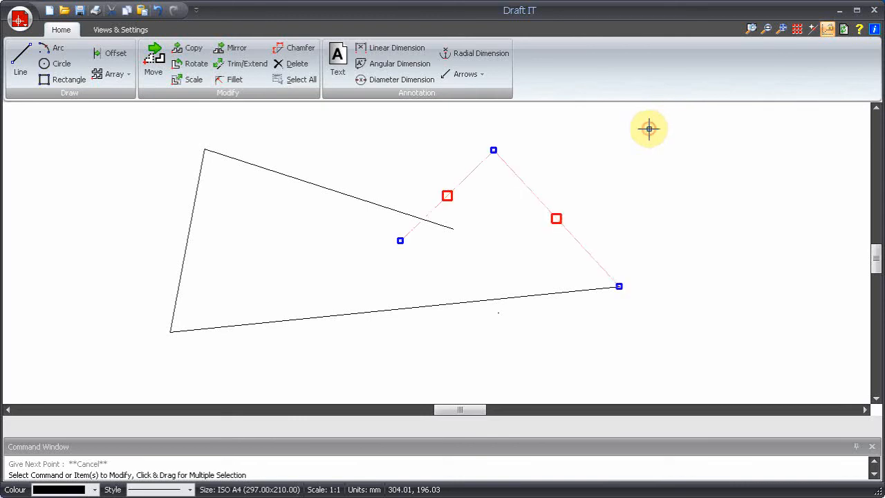
mouse_move(694, 152)
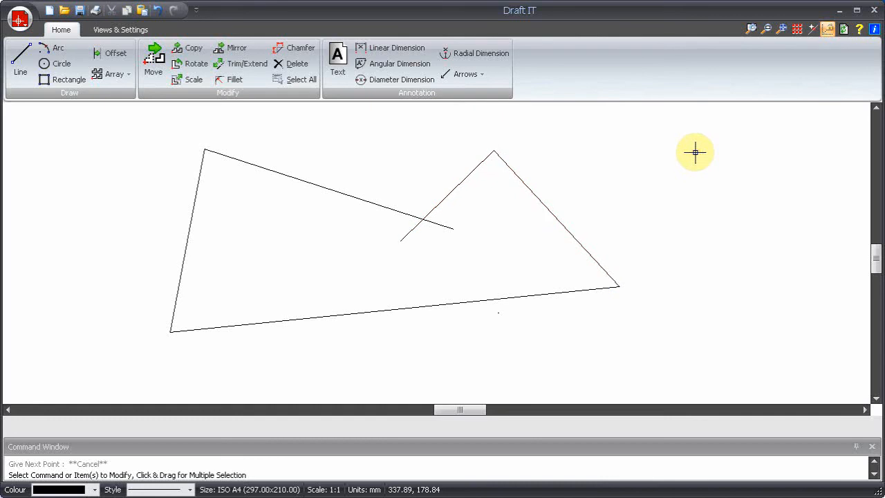
mouse_move(376, 352)
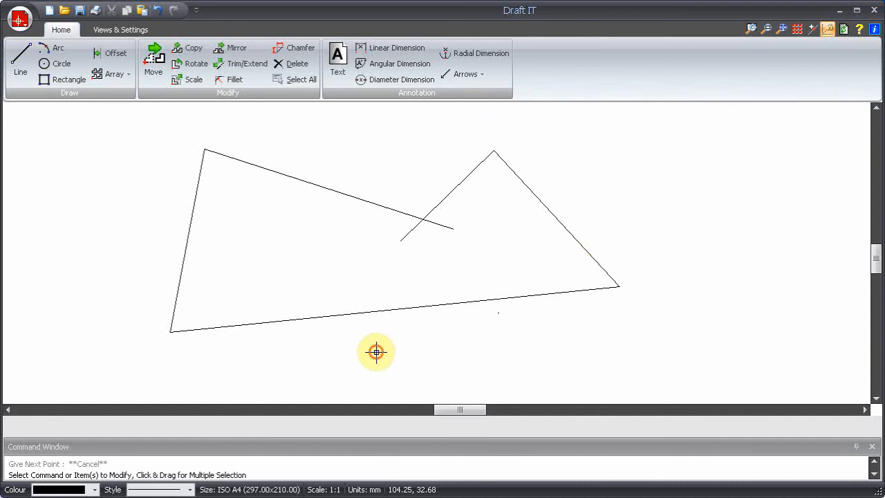
drag(376, 352, 80, 132)
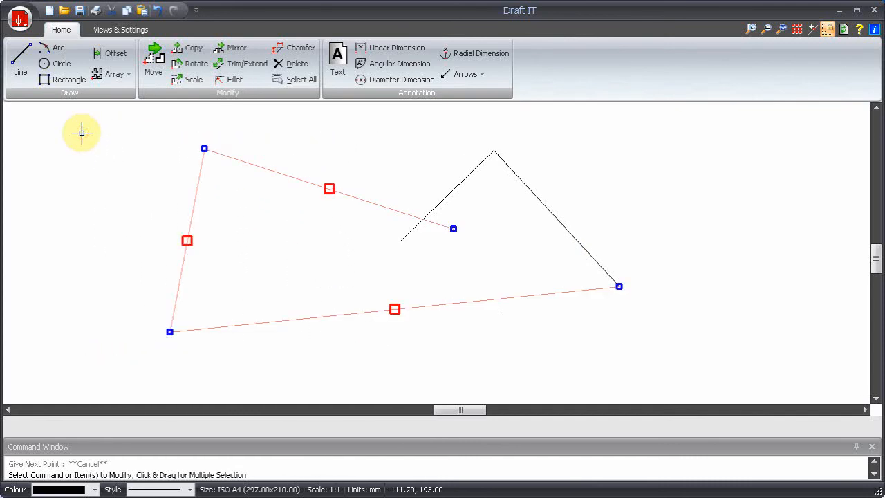
mouse_move(107, 244)
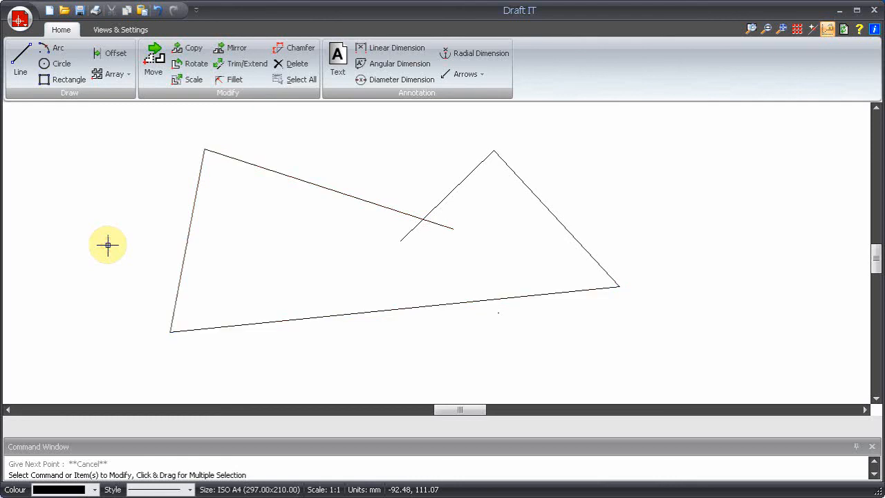
mouse_move(108, 255)
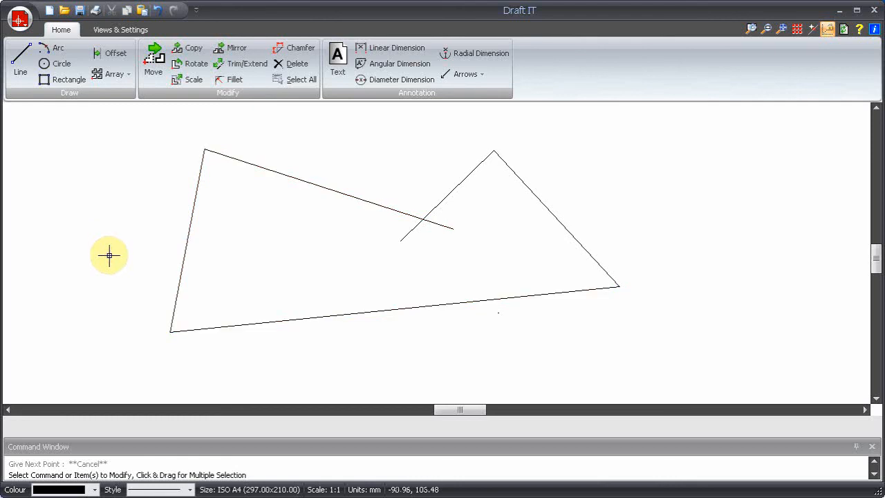
mouse_move(256, 346)
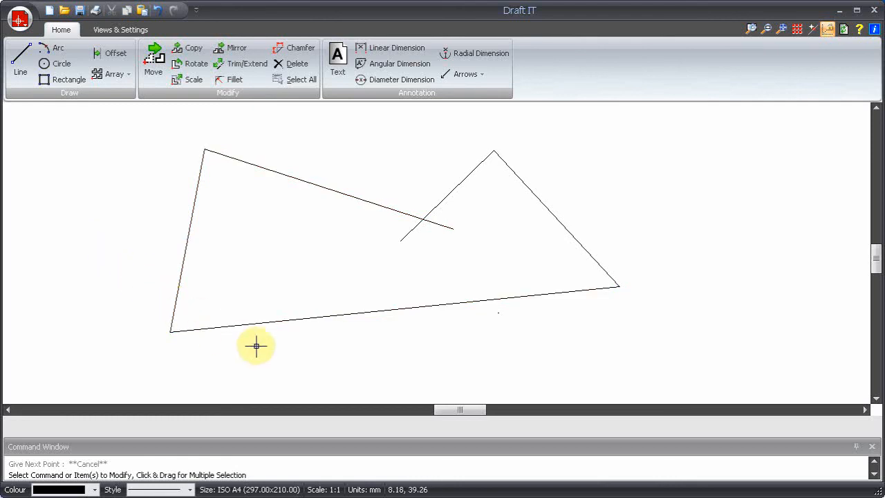
mouse_move(298, 324)
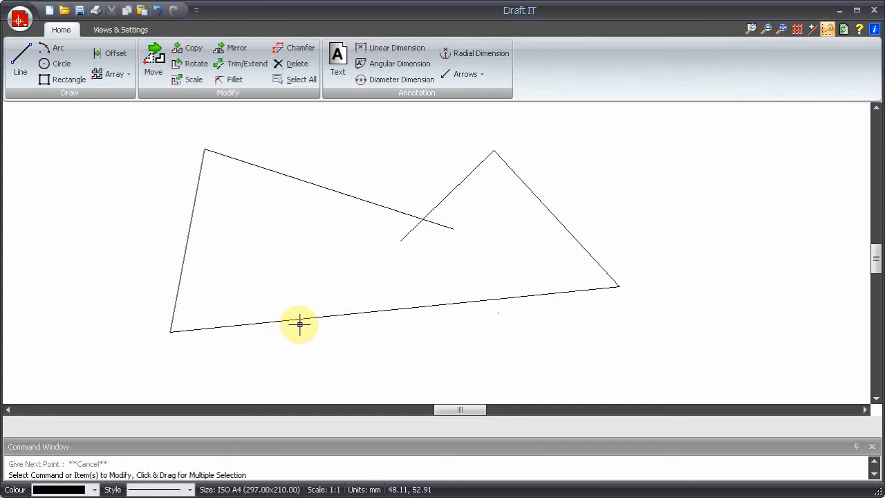
click(19, 58)
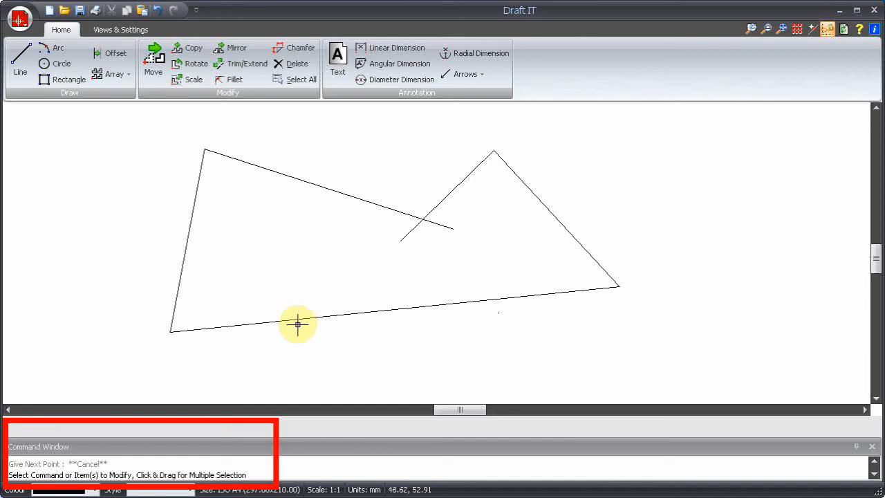
mouse_move(417, 279)
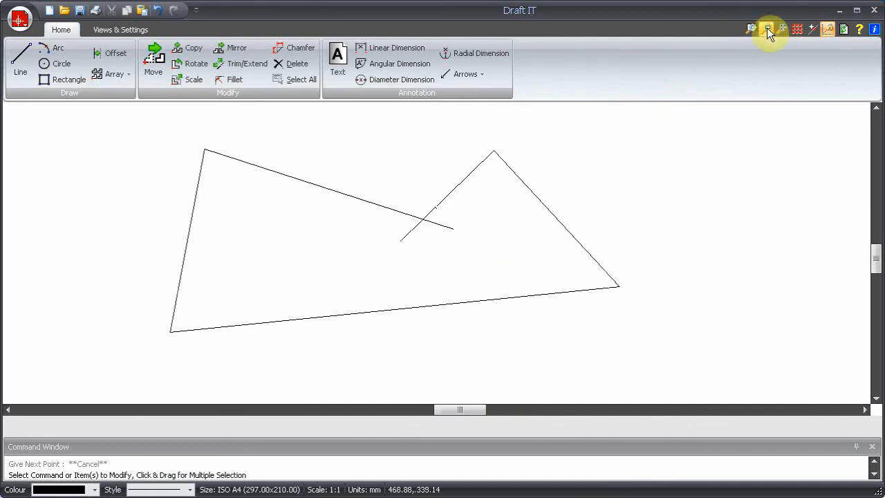
mouse_move(669, 223)
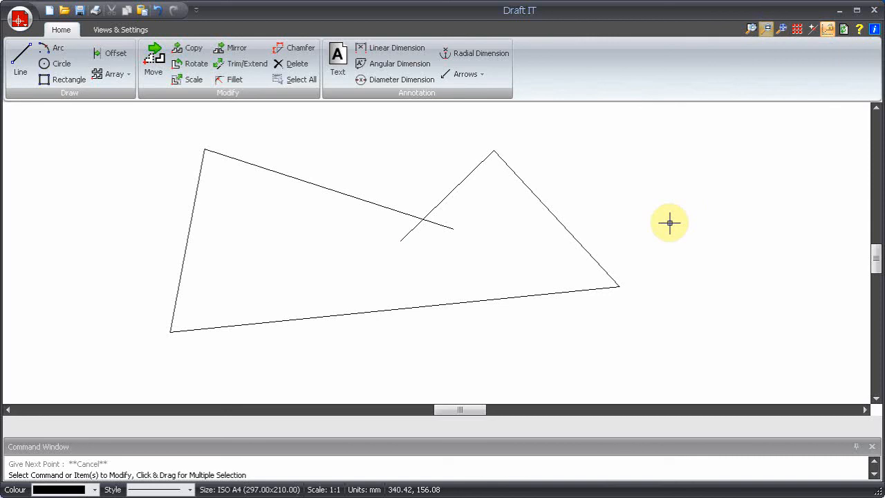
mouse_move(602, 262)
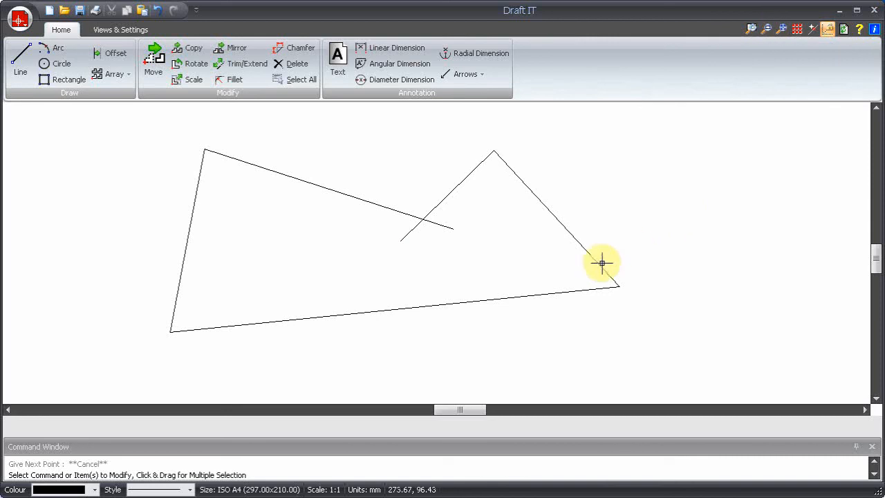
mouse_move(398, 258)
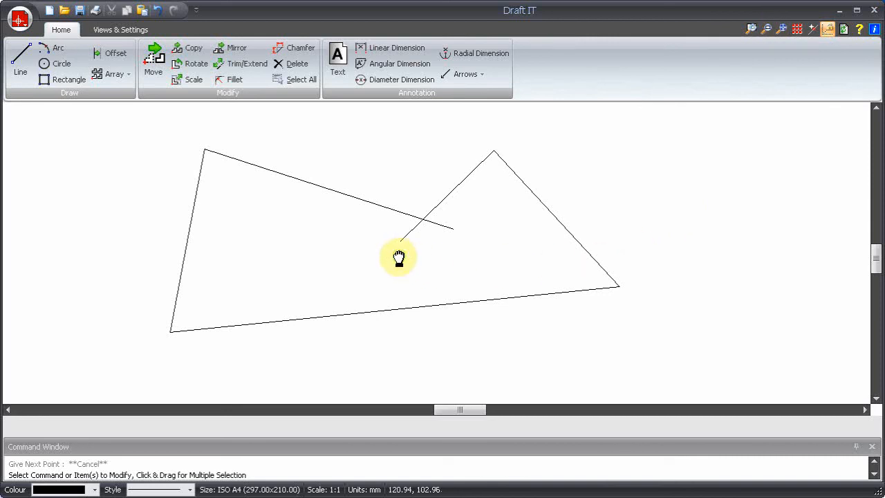
Pan the drawing view so both figures shift toward the right
drag(398, 258, 544, 258)
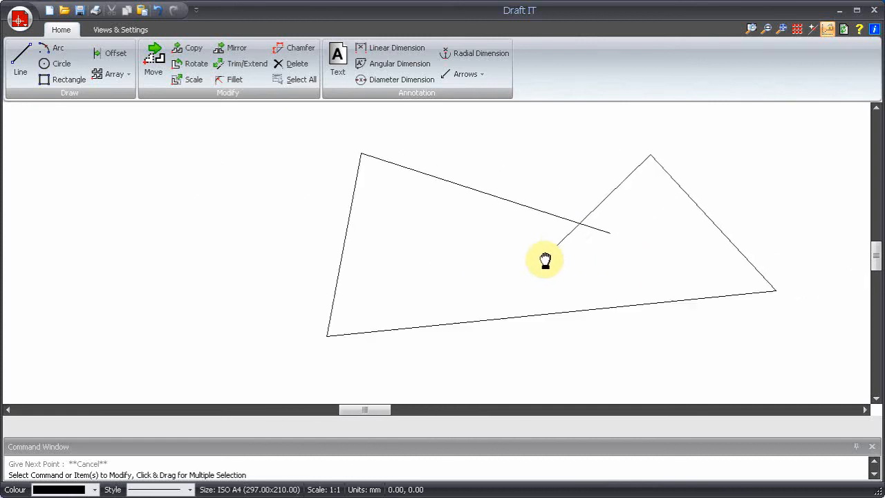